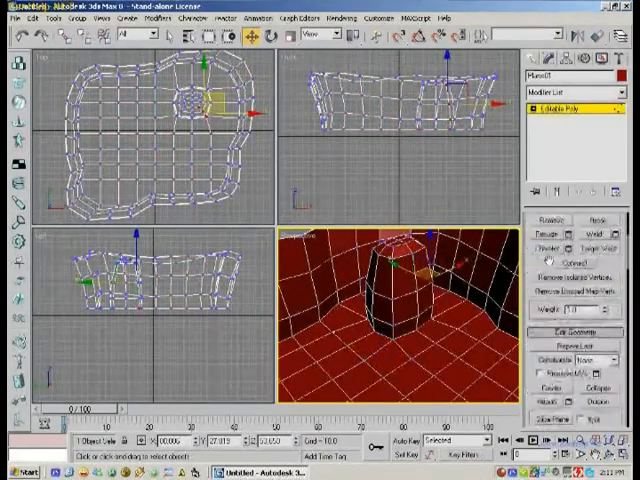
- Set the Edit Geometry Constraints option to Edge
click(614, 332)
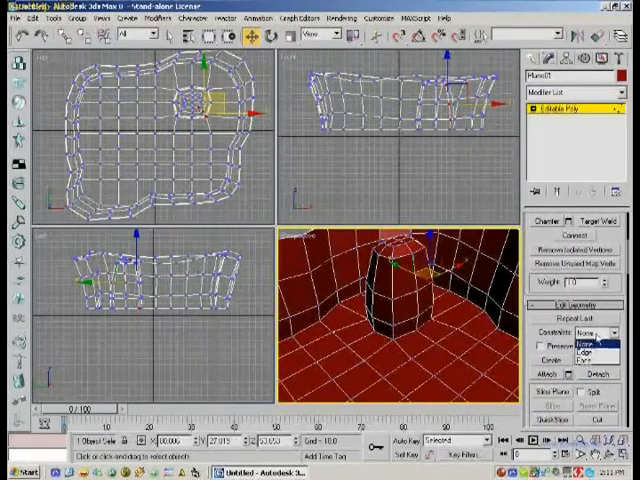
click(588, 341)
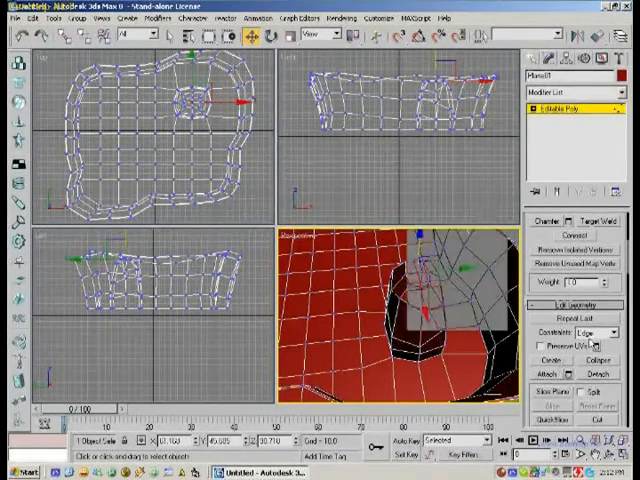
- Switch Constraints to None, then back to Edge for reshaping the rock
click(588, 331)
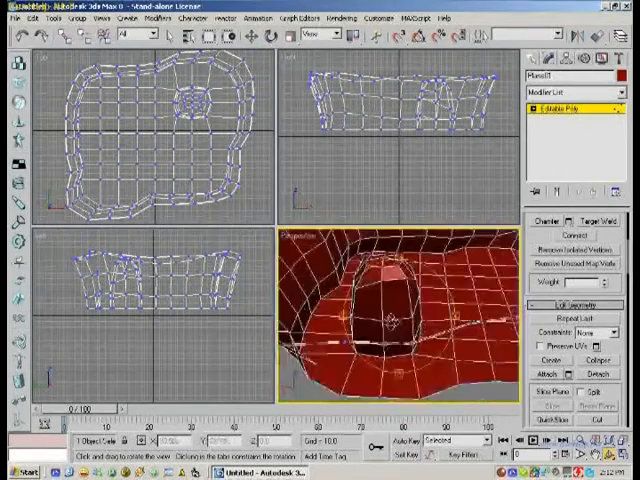
click(598, 332)
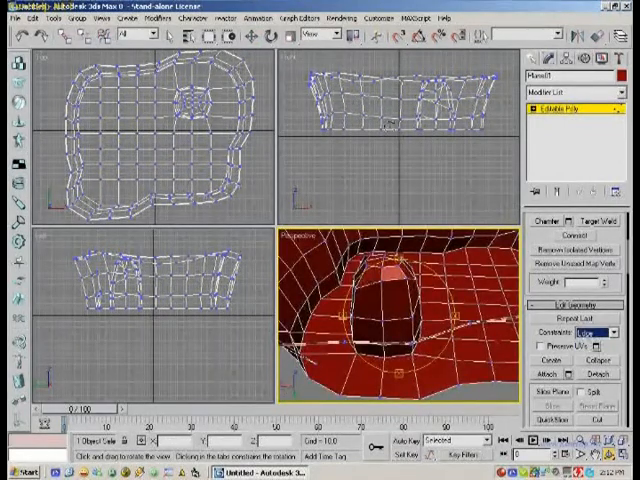
click(253, 38)
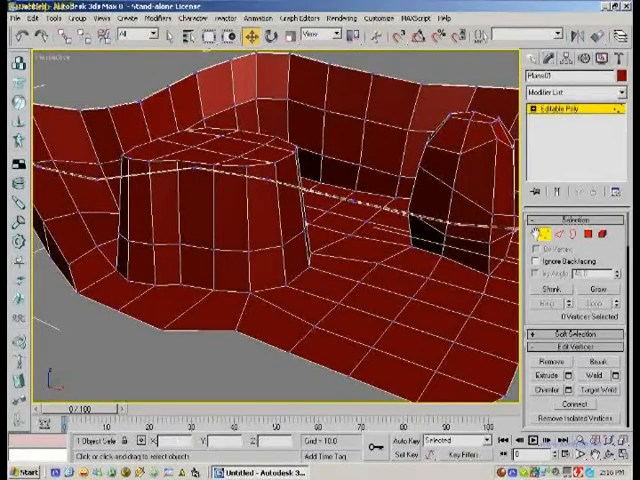
- Enter Polygon mode and apply a Bevel to the selected floor patch
click(533, 232)
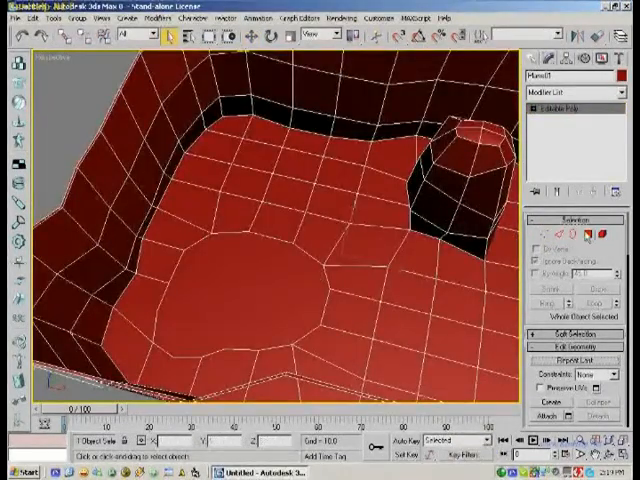
click(285, 290)
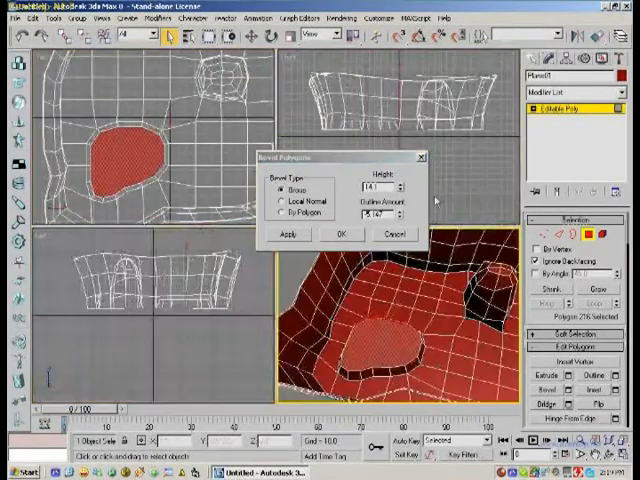
click(289, 234)
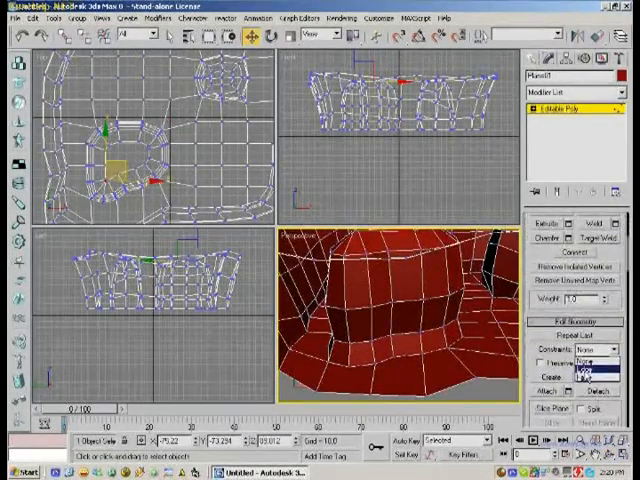
- Constrain the rock's vertex movement to Edge
click(595, 347)
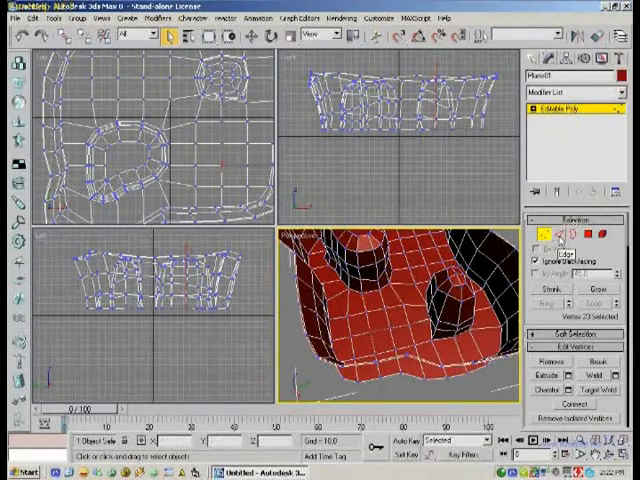
- In Edge mode, Connect the two selected floor edges with new edge segments
click(558, 234)
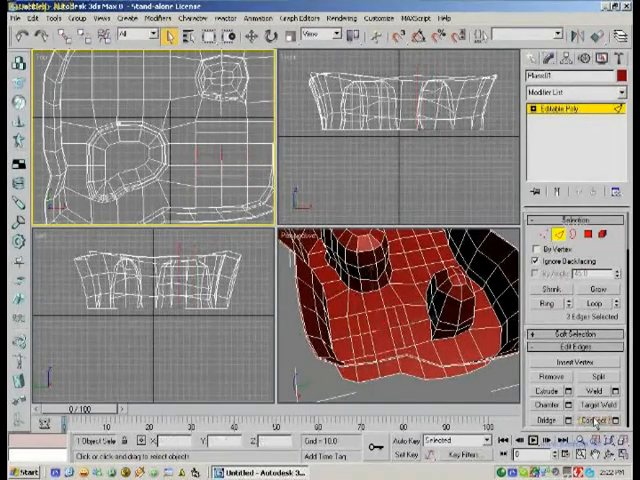
click(545, 227)
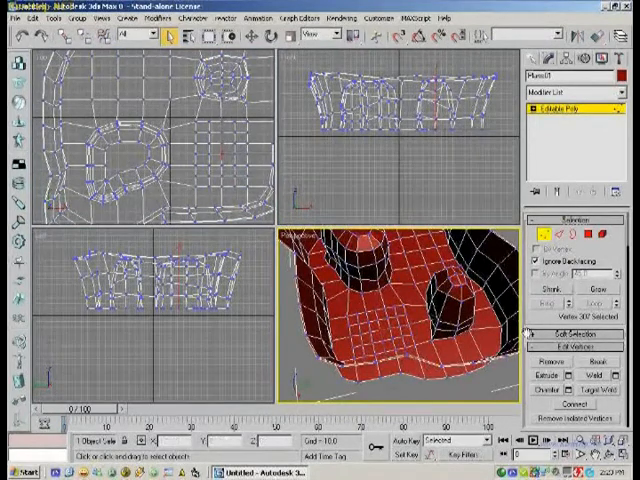
- Open the Soft Selection options and set Constraints back to None
click(570, 337)
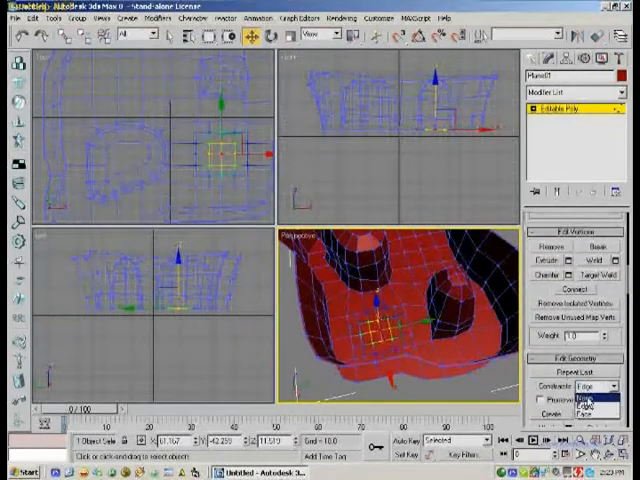
click(586, 398)
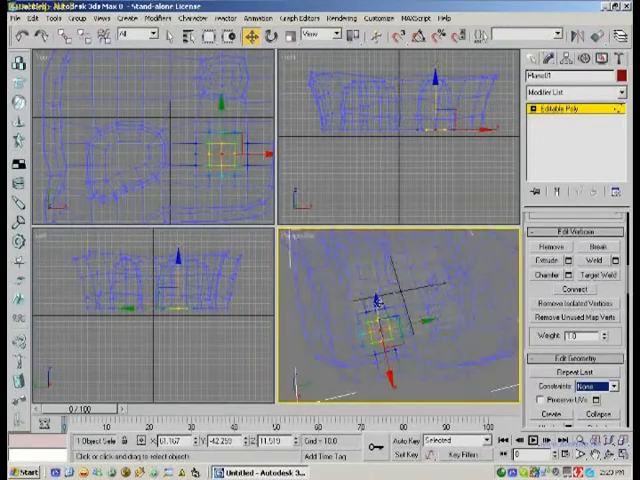